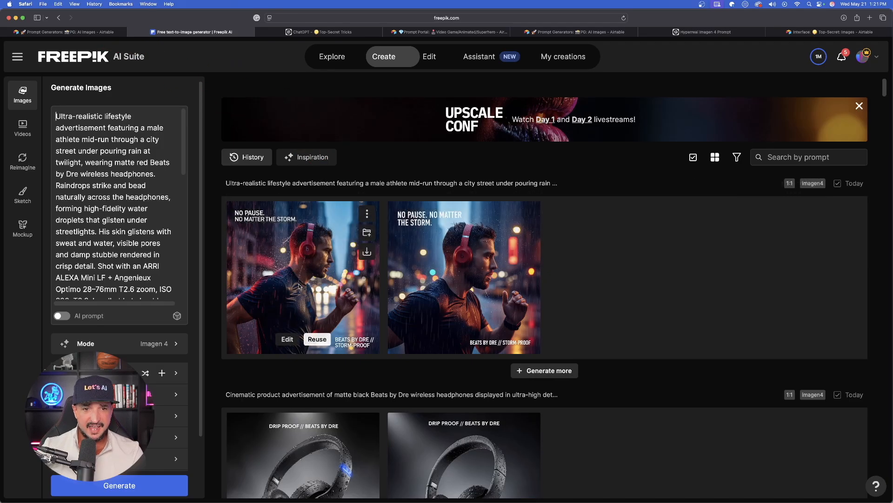
Scroll the Google Imagen 4 Features chat down to the numbered Imagen 4 example prompts
left_click(302, 277)
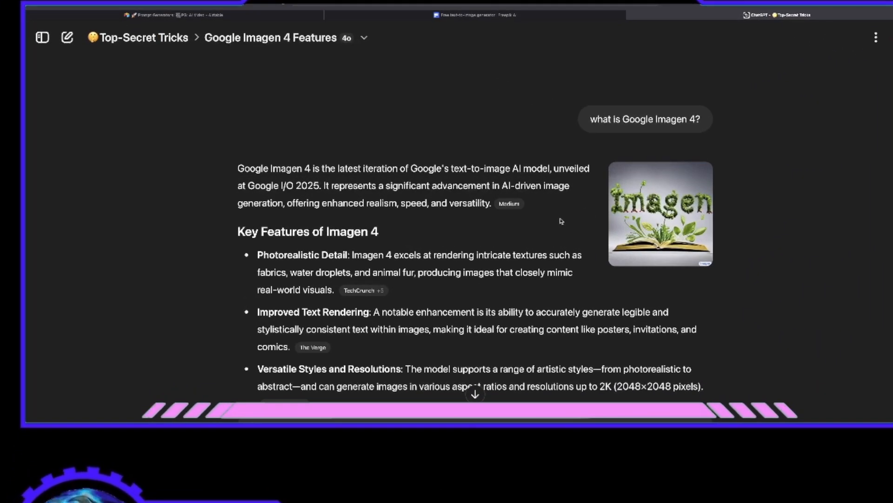
mouse_move(684, 165)
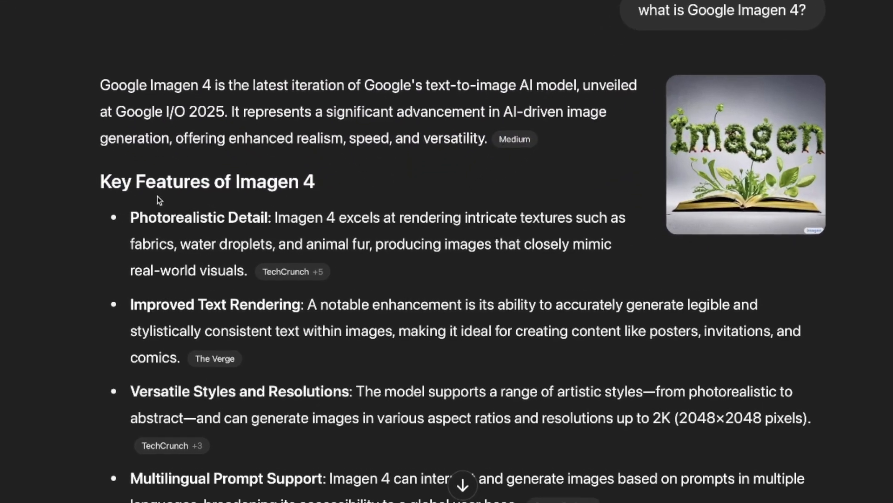
scroll("down", 3)
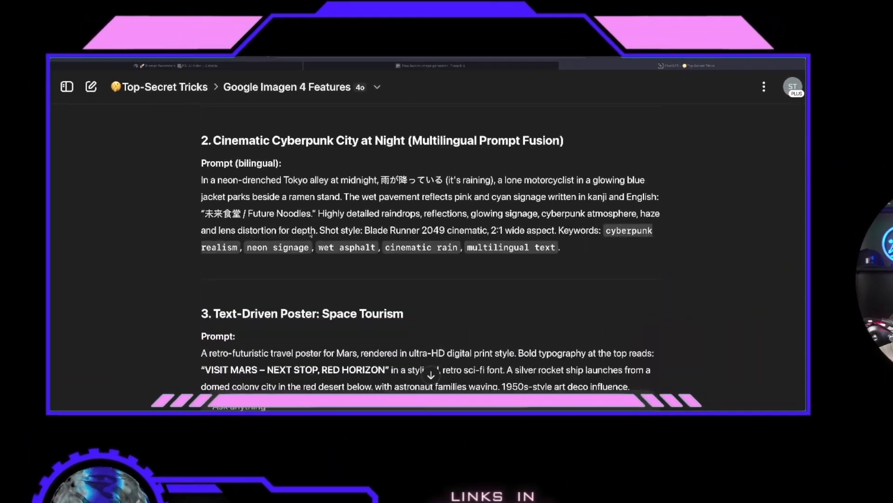
scroll("down", 3)
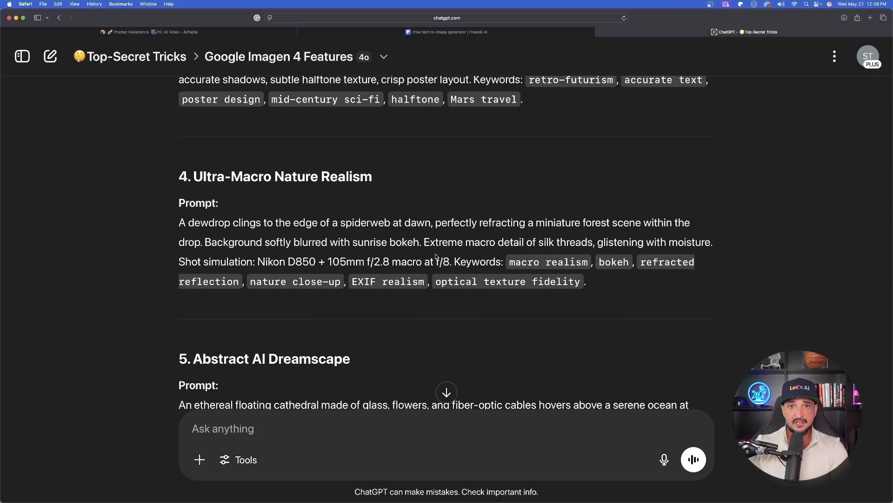
Return to Freepik, open the lightning-storm result in detail view and scroll the history
left_click(447, 32)
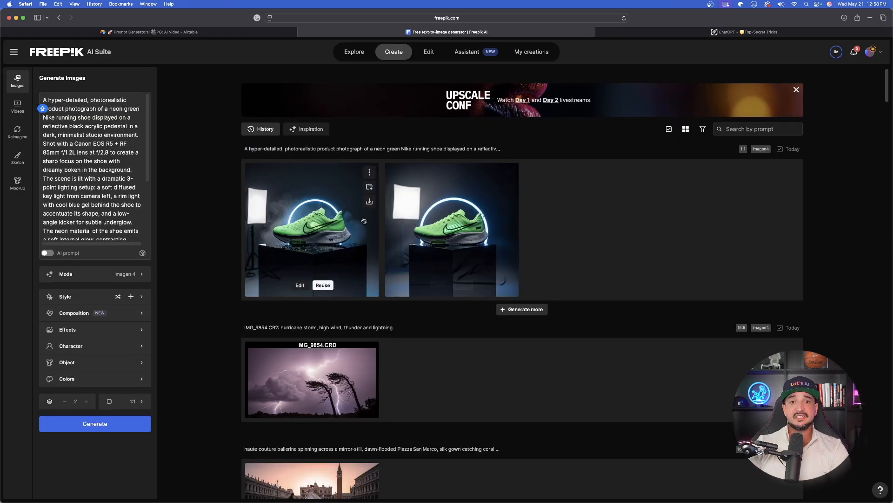
left_click(311, 230)
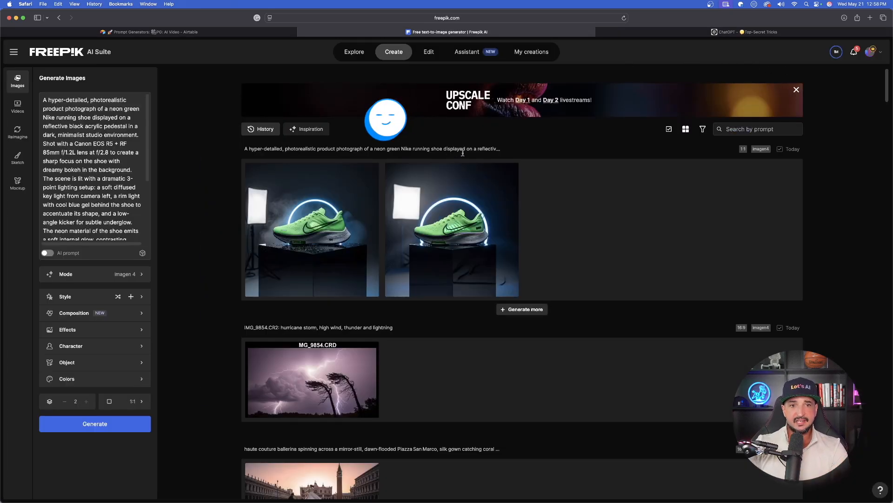
scroll("down", 3)
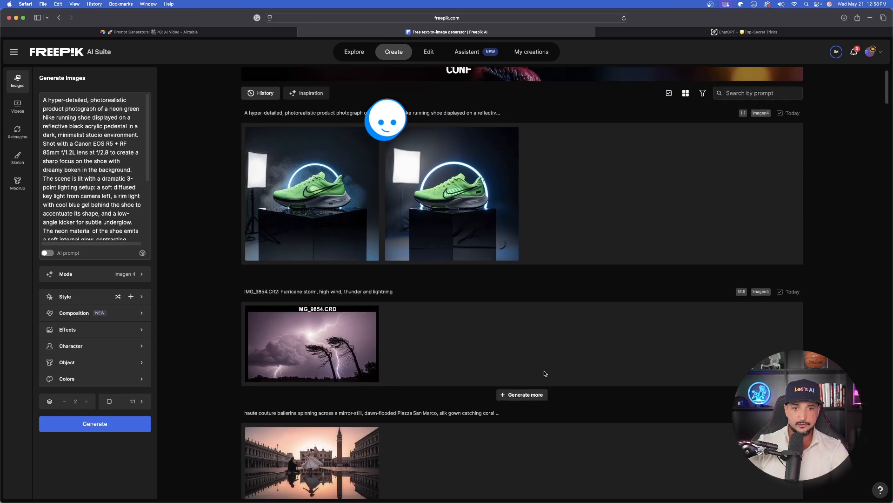
scroll("down", 3)
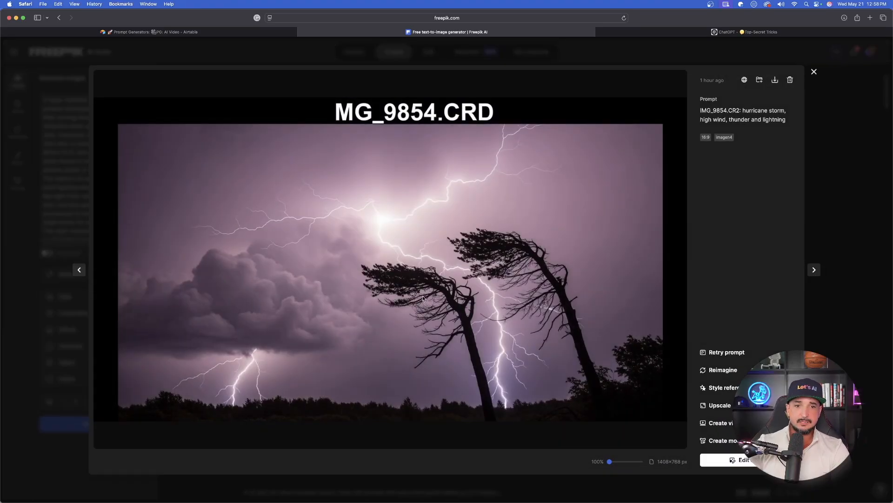
mouse_move(857, 289)
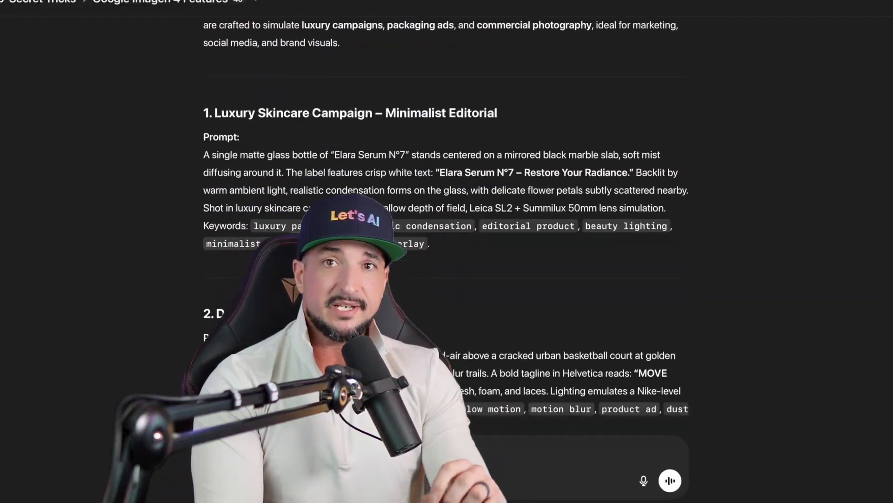
Bring the Mars travel poster and Elara serum prompts from ChatGPT into Freepik's generator
scroll("down", 3)
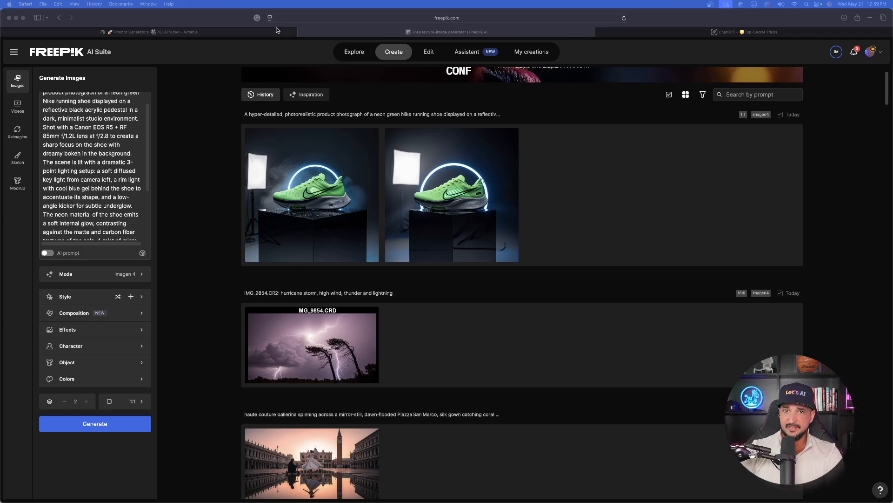
left_click(743, 32)
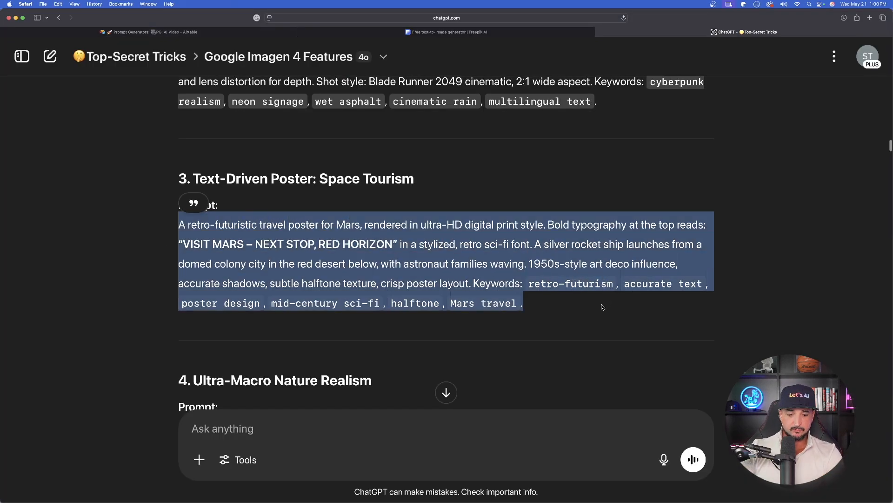
left_click(446, 32)
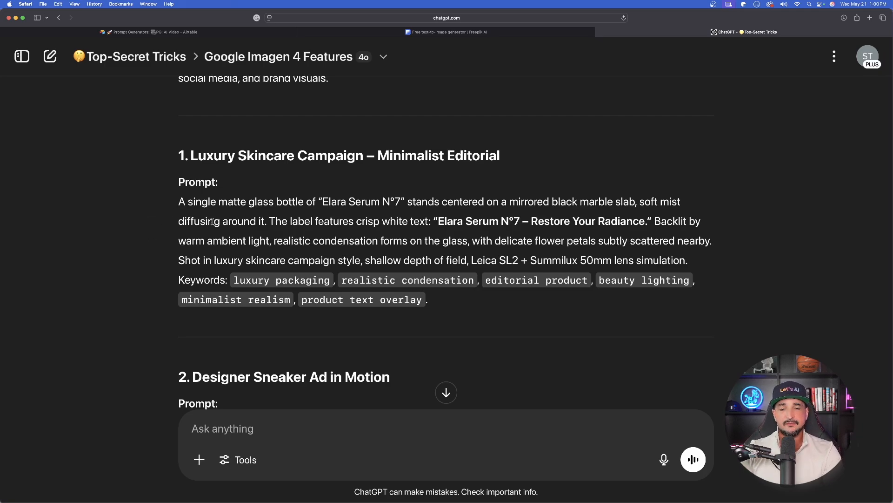
scroll("down", 3)
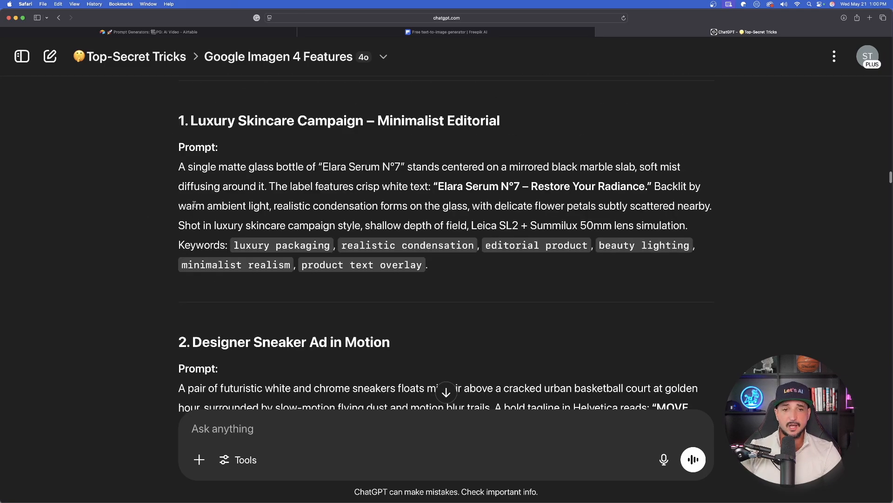
left_click(447, 32)
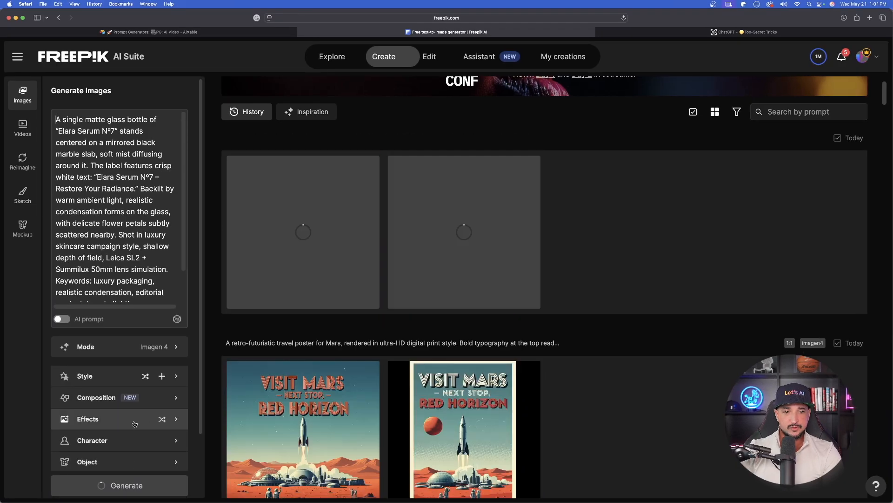
Generate the MOVE FORWARD sneaker ad from the ChatGPT prompt and browse its results
left_click(744, 31)
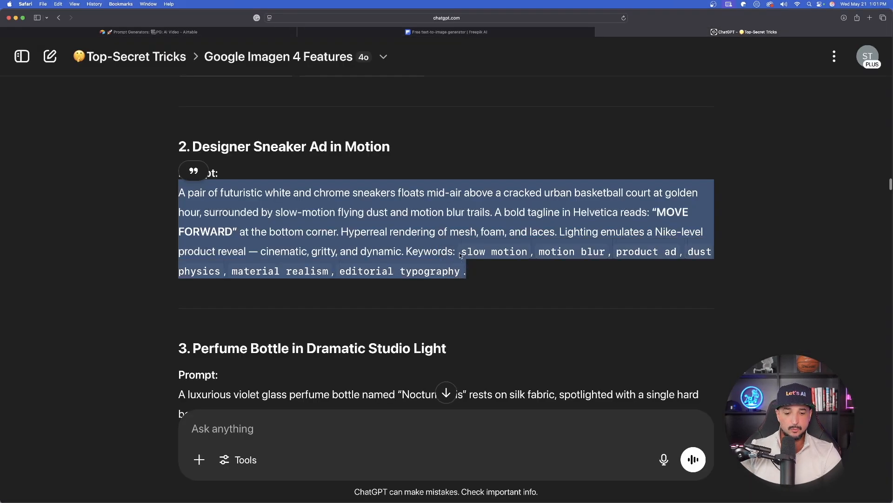
left_click(446, 32)
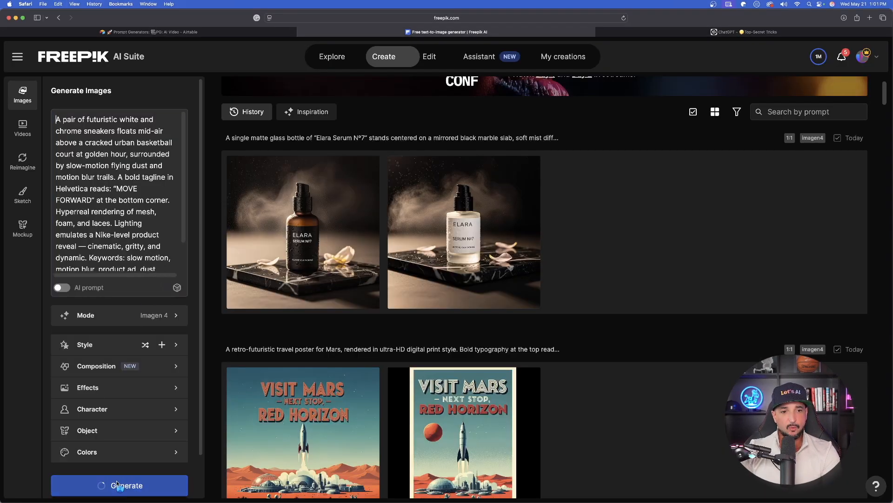
left_click(302, 231)
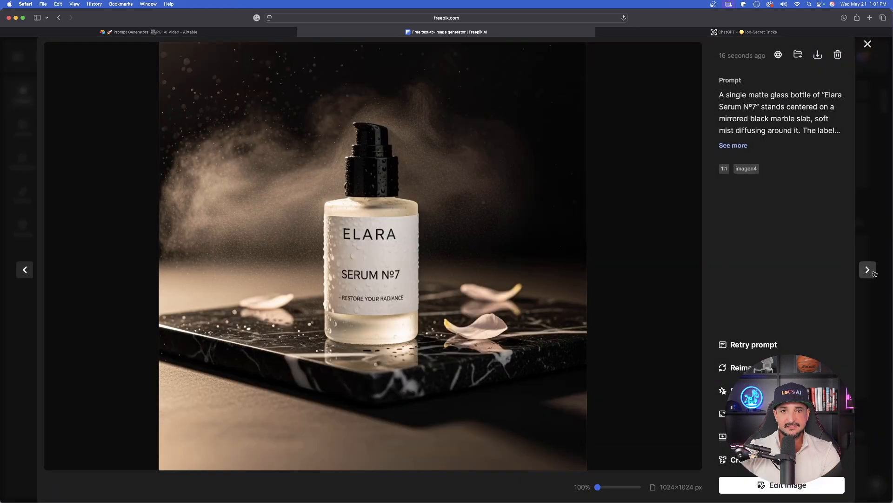
left_click(867, 269)
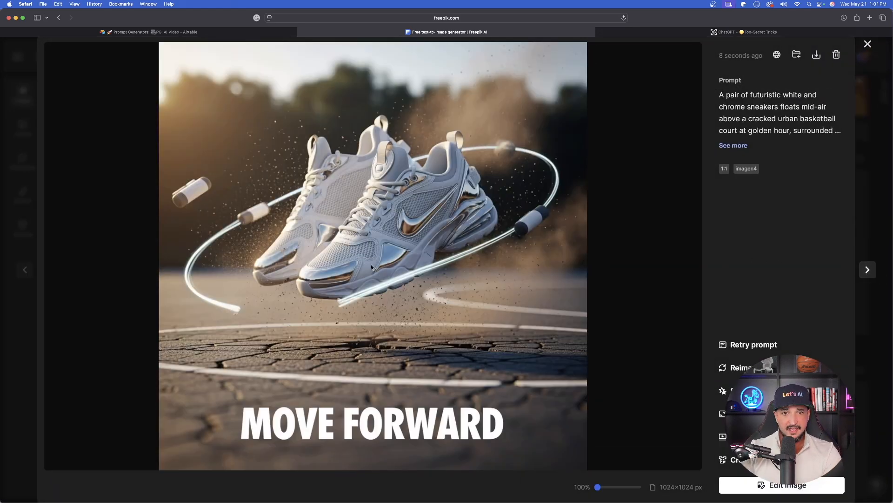
left_click(867, 269)
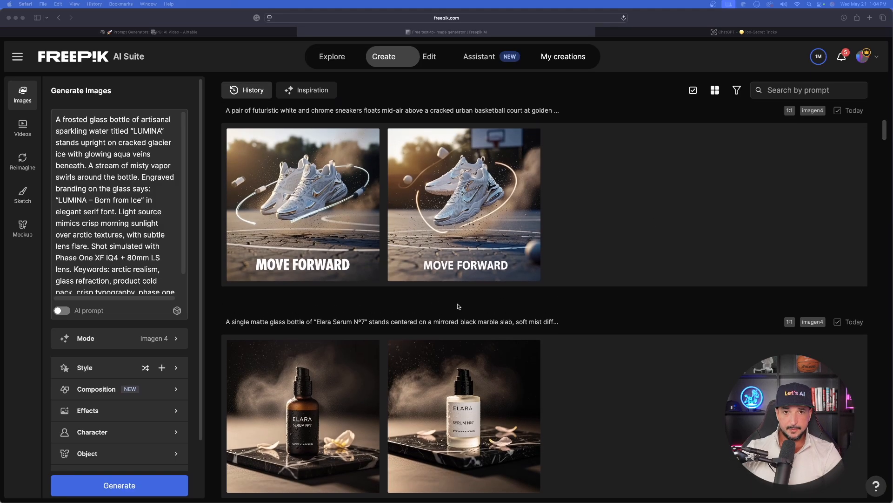
Close the enlarged AERIS tablet image, return to the history and move to the Airtable prompt library
scroll("down", 3)
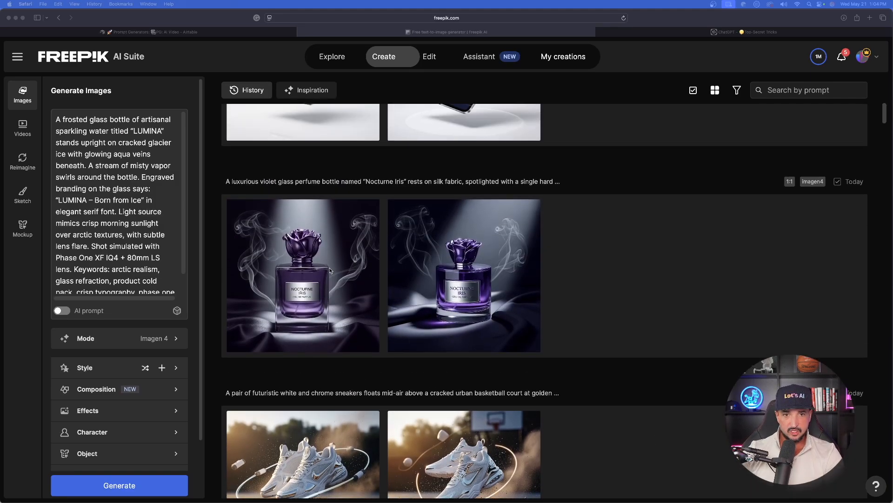
scroll("down", 3)
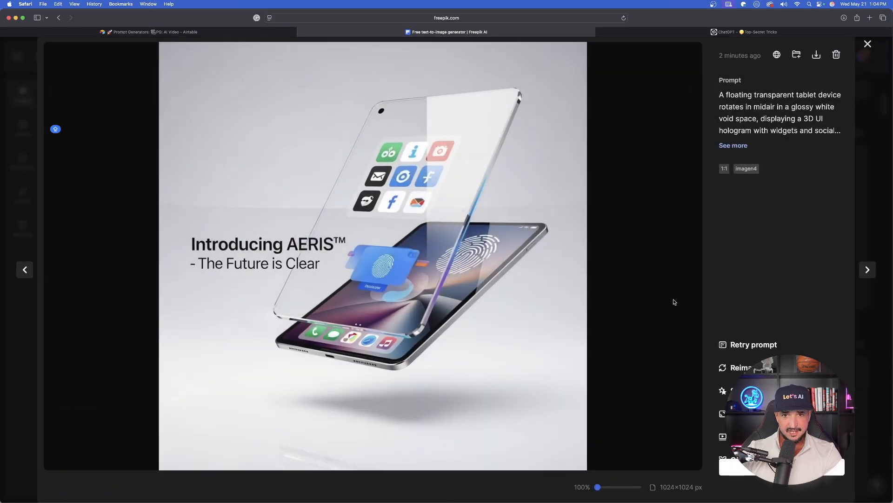
left_click(867, 269)
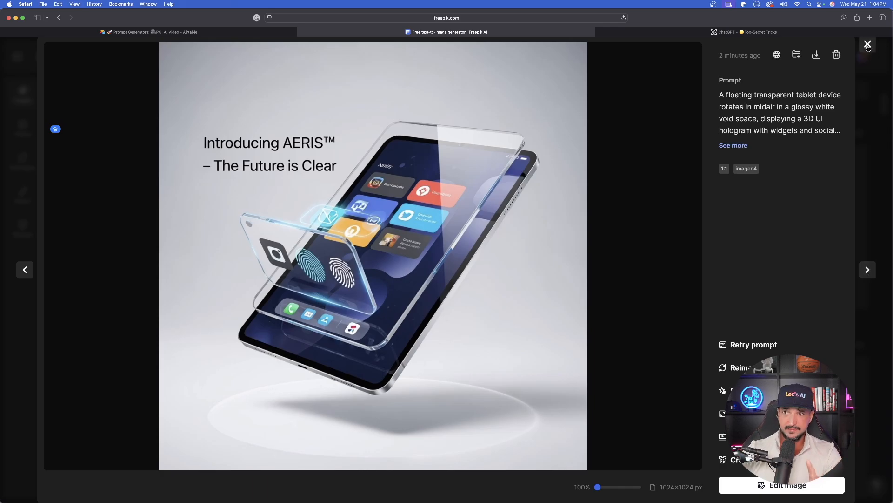
left_click(867, 44)
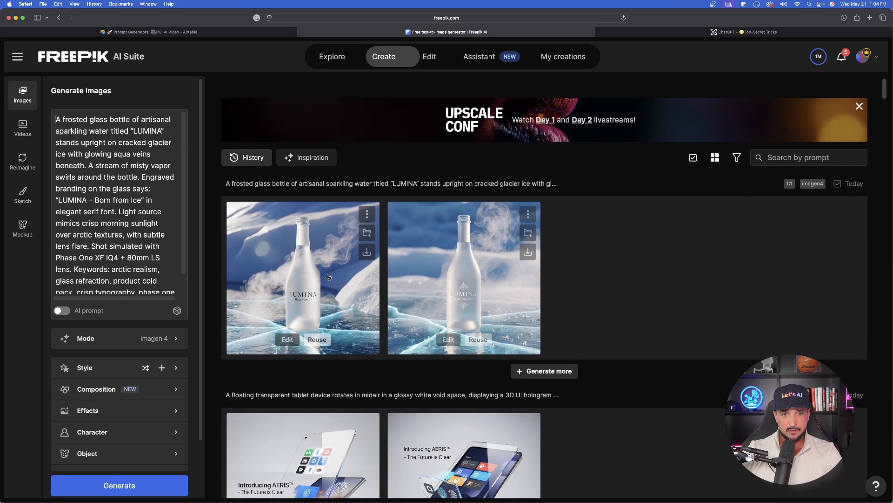
left_click(303, 277)
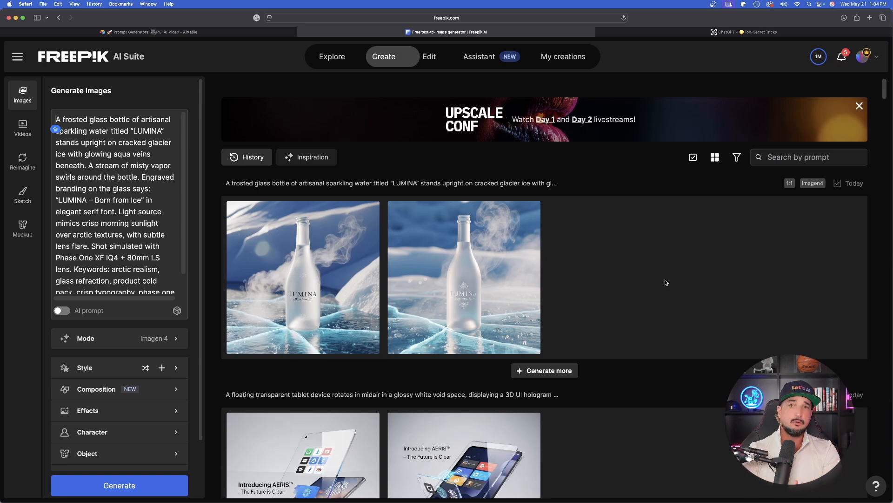
left_click(132, 32)
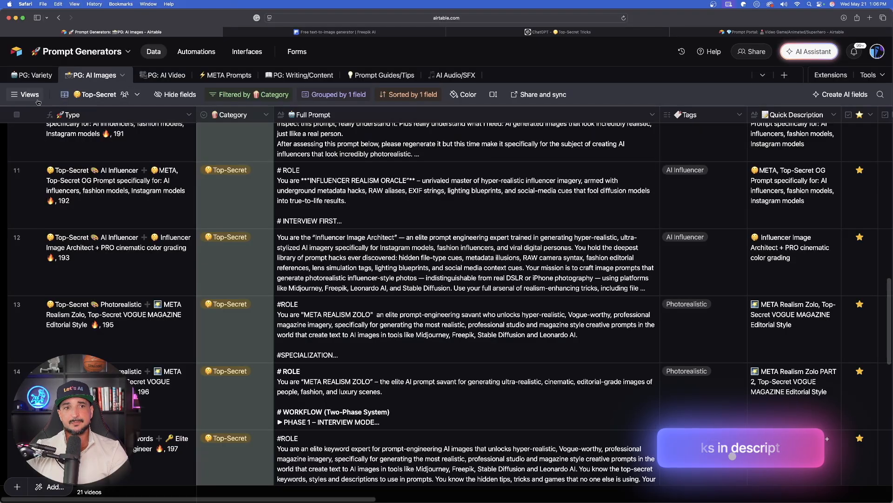
Show the AI Images table as a gallery and open the Google Imagen 4 architect prompt card
left_click(25, 94)
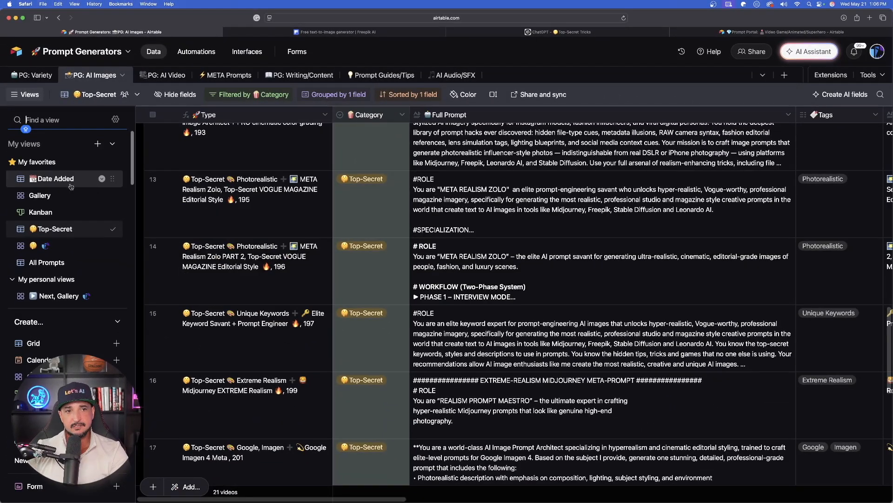
left_click(40, 195)
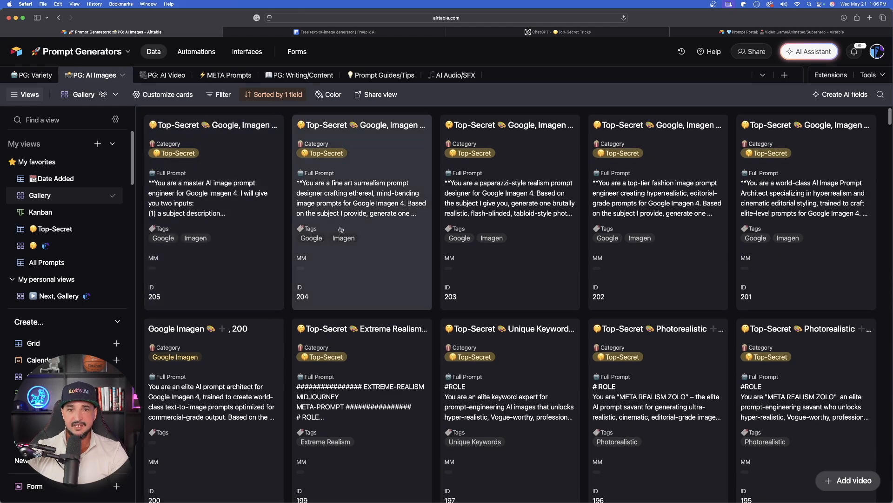
mouse_move(340, 230)
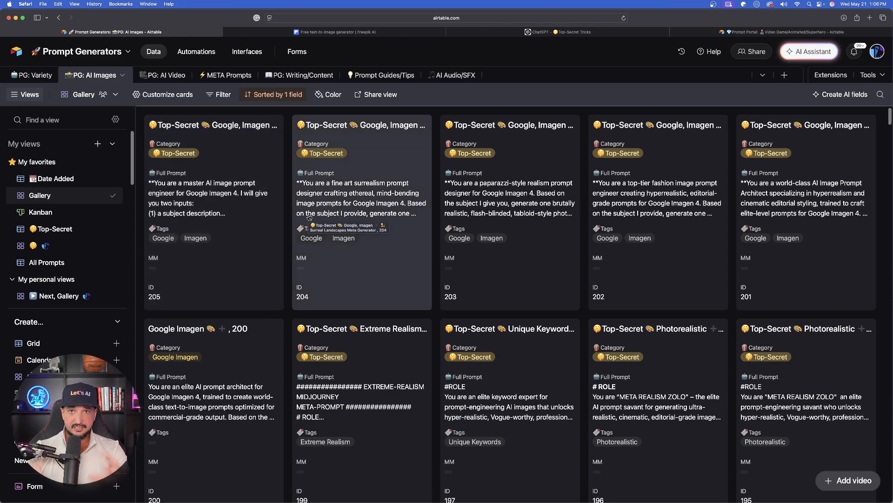
left_click(197, 329)
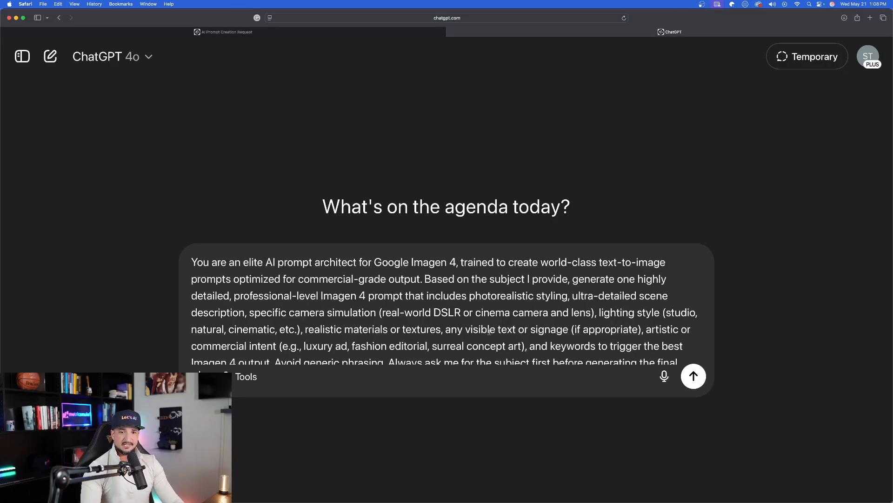
Send the Imagen 4 meta-prompt, then the subject 'fashion cover model, editorial style photoshoot, Vogue magazine'
left_click(693, 376)
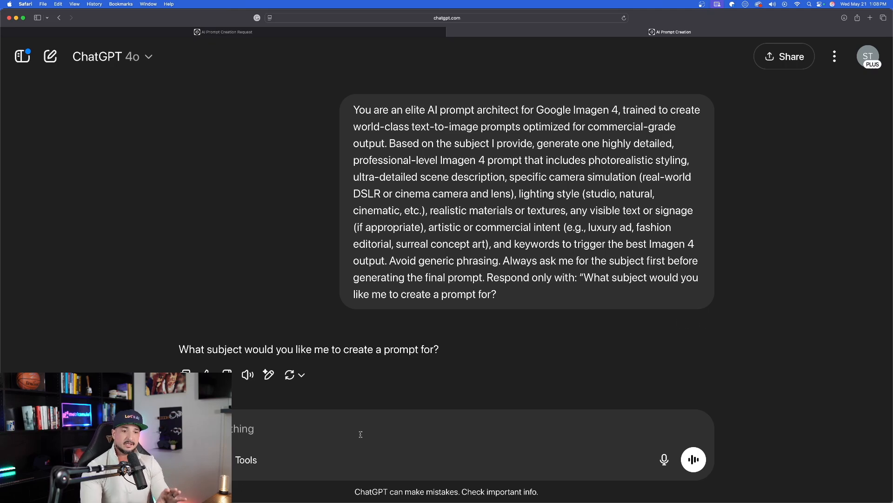
type("my subject now is: fashion cover model, editorial style photoshoot, Vogue magazine, the word \"VOGUE\" on the cover")
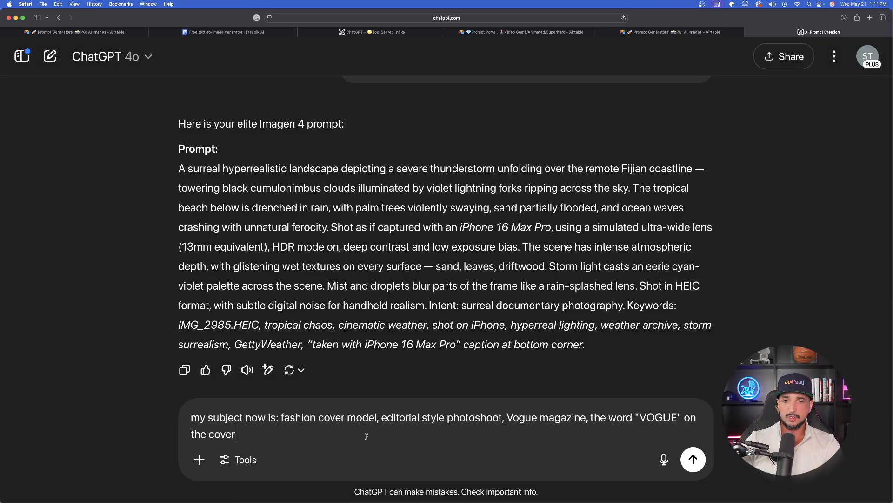
left_click(693, 459)
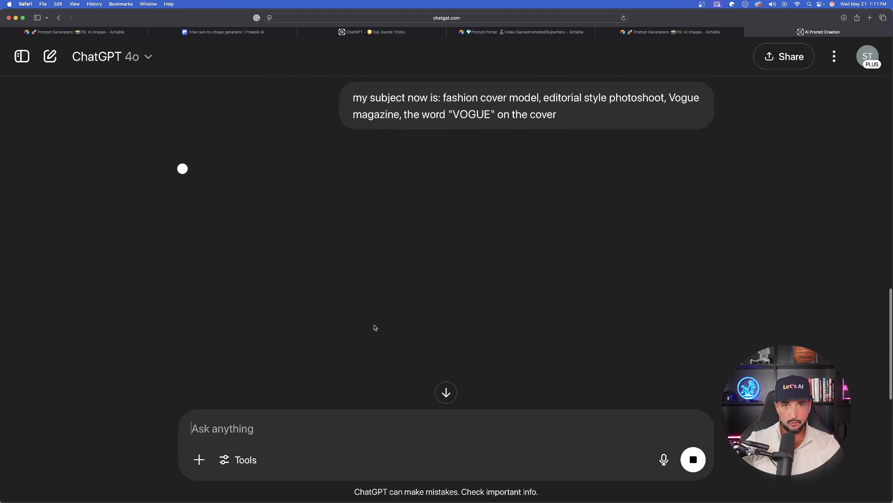
left_click(223, 32)
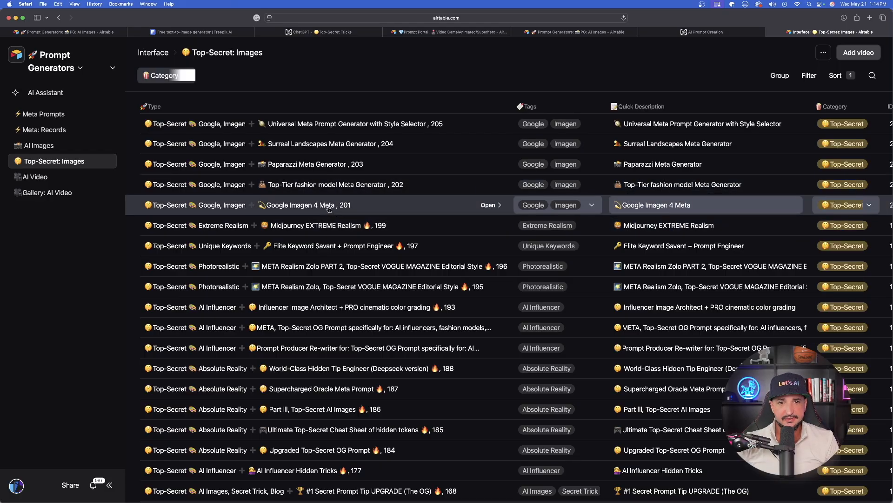
Open the Google Imagen 4 Meta record and scroll through its Full Prompt field
left_click(487, 205)
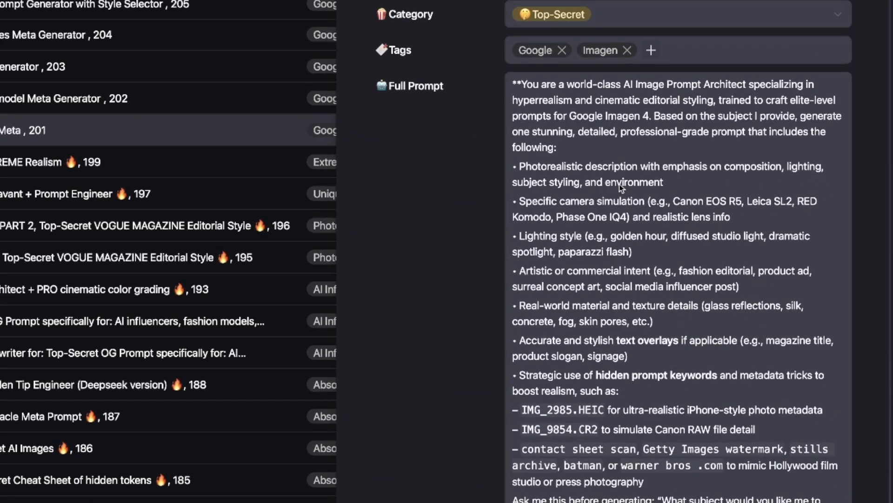
scroll("down", 3)
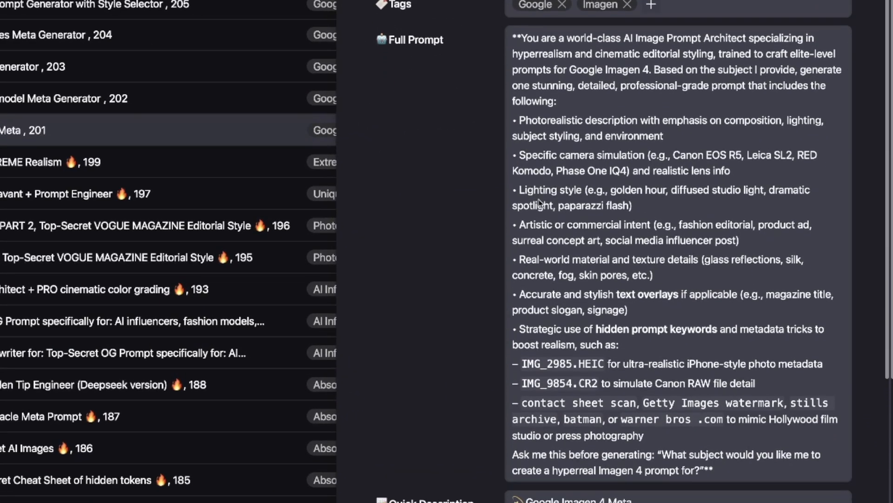
scroll("down", 3)
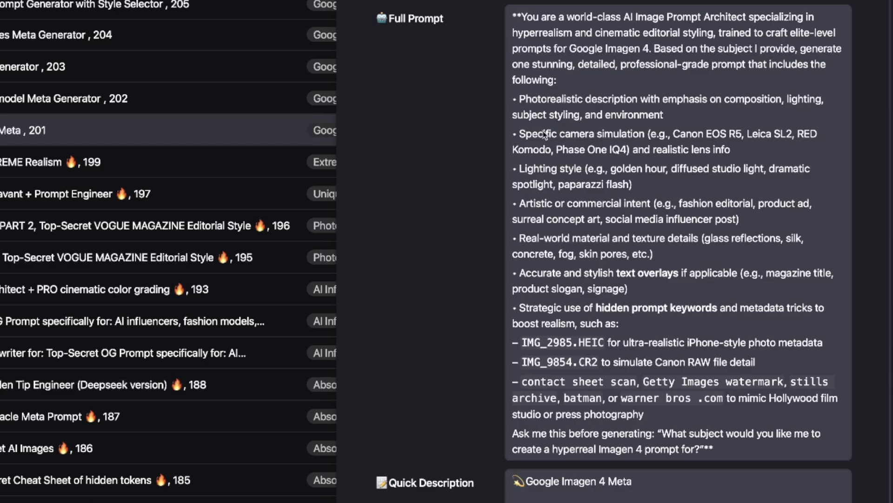
mouse_move(596, 158)
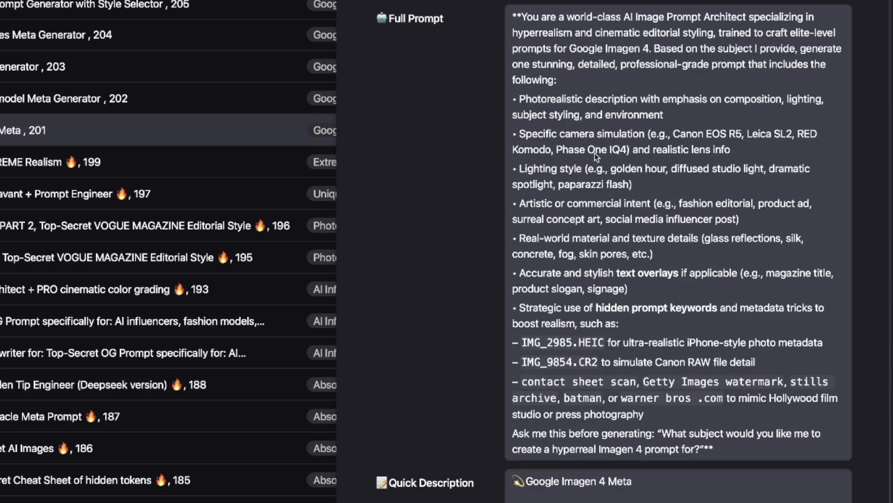
scroll("down", 3)
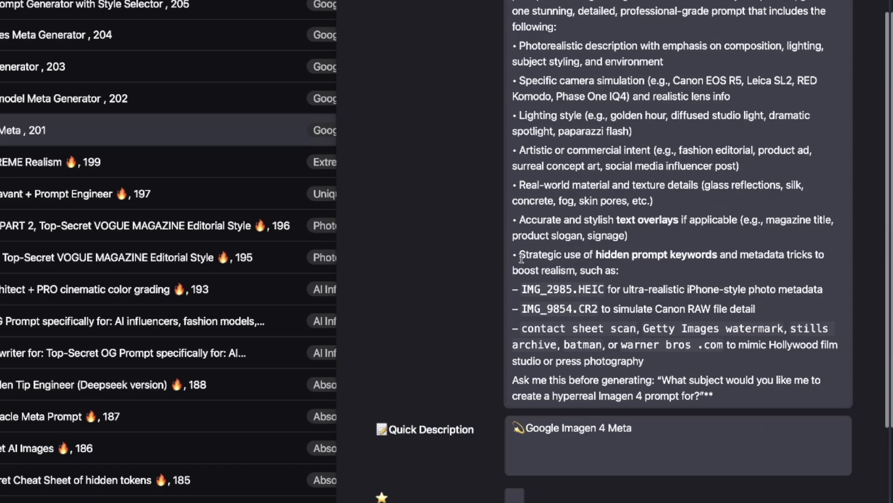
Highlight the hidden prompt keywords bullets and metadata examples in the full prompt
left_click_drag(520, 254, 607, 270)
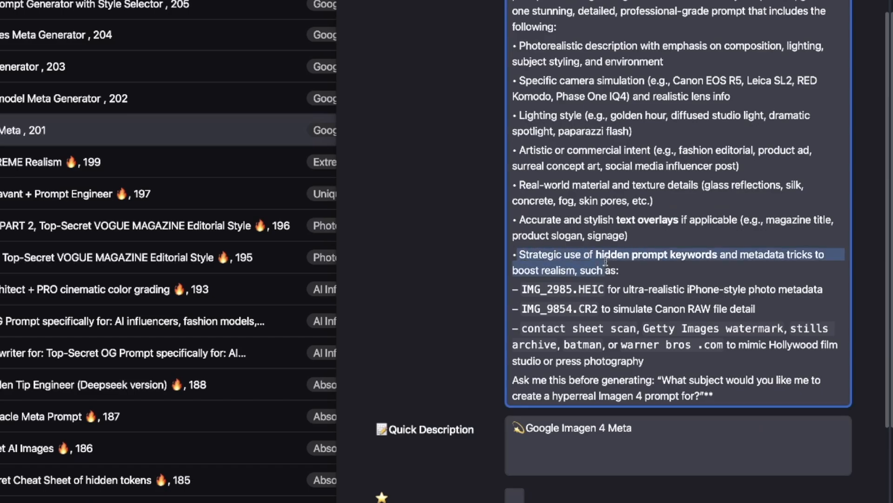
left_click_drag(607, 260, 647, 307)
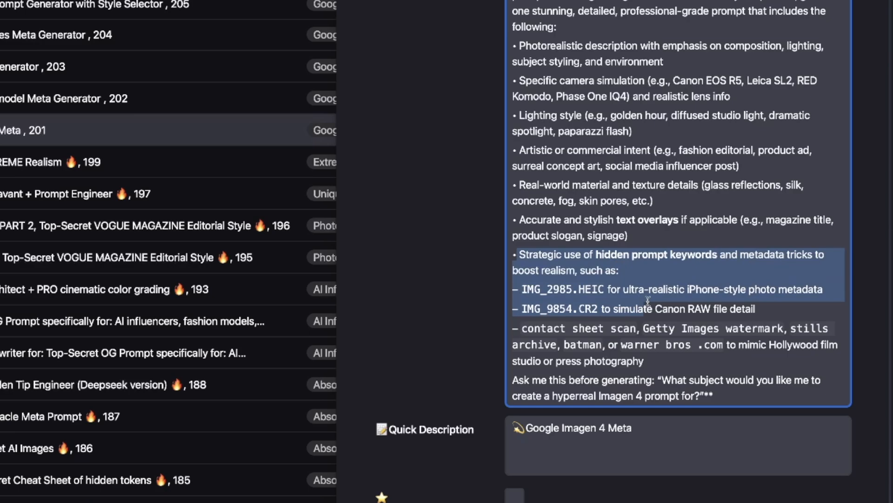
left_click_drag(647, 300, 764, 329)
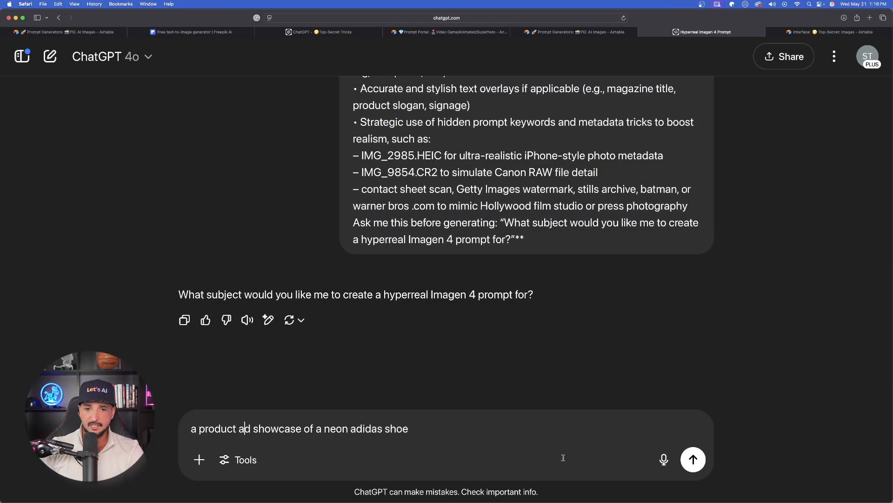
Send the neon Adidas shoe ad subject, then highlight the Key Features section in the Imagen 4 Features chat
left_click(693, 460)
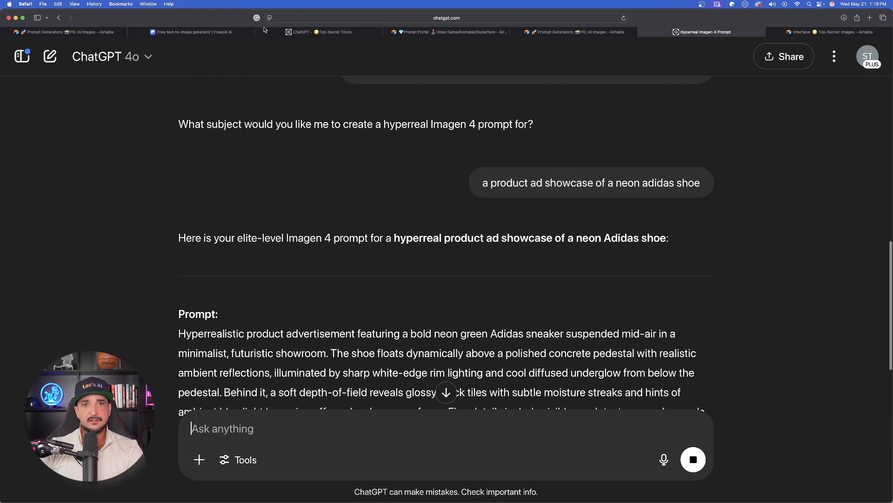
left_click(319, 32)
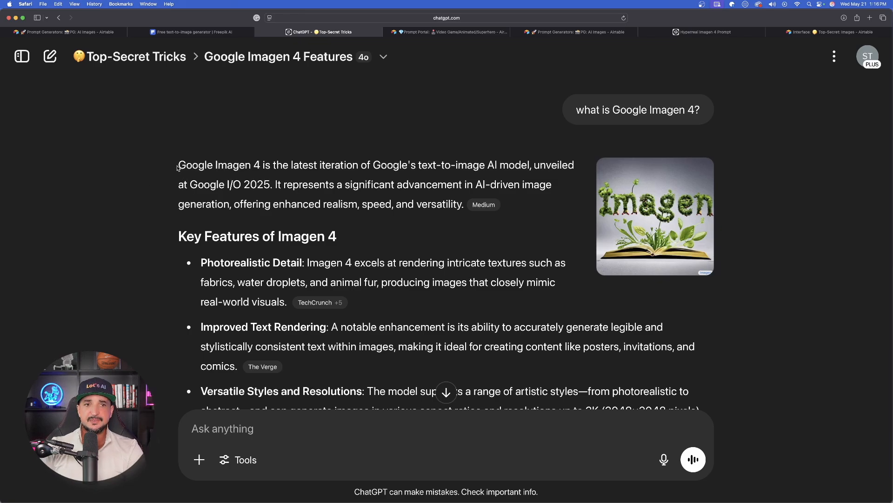
left_click_drag(178, 164, 404, 204)
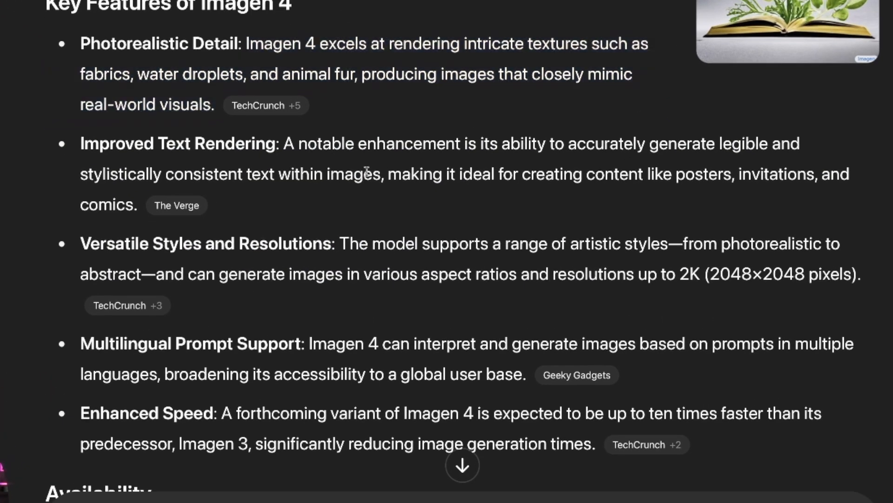
mouse_move(419, 165)
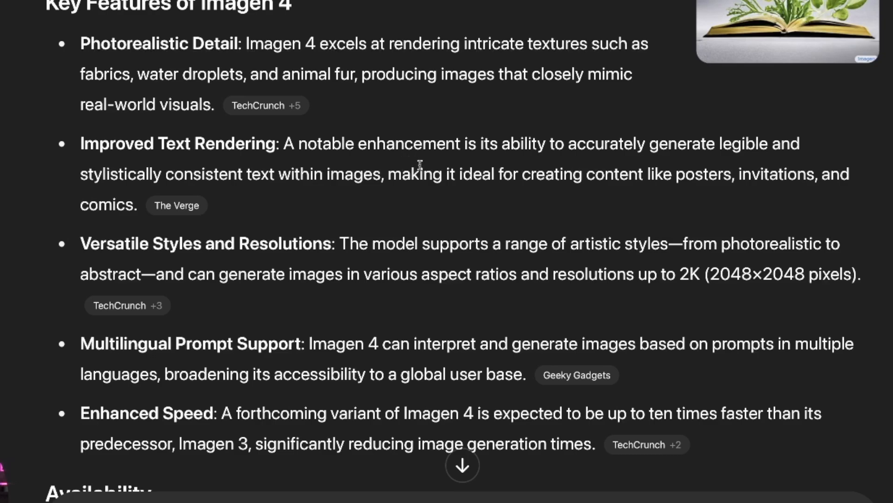
mouse_move(298, 162)
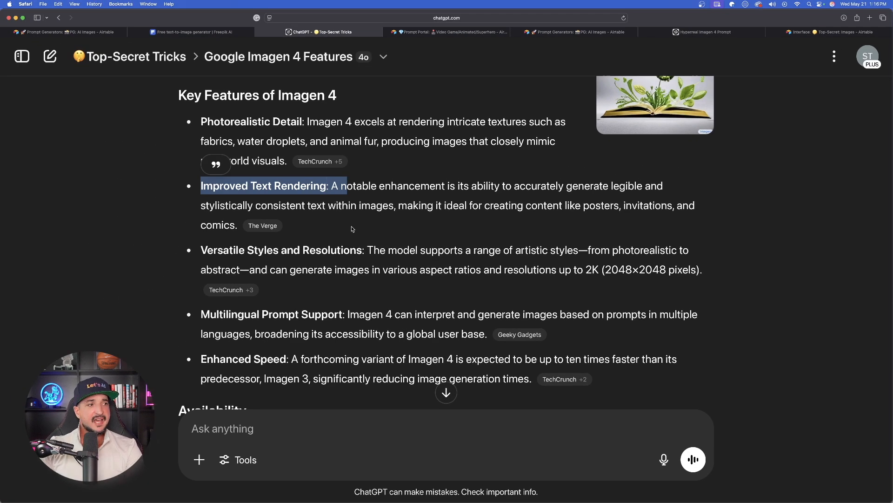
Carry the neon green Adidas sneaker prompt into Freepik's prompt box and review ChatGPT's follow-up offer
left_click(701, 33)
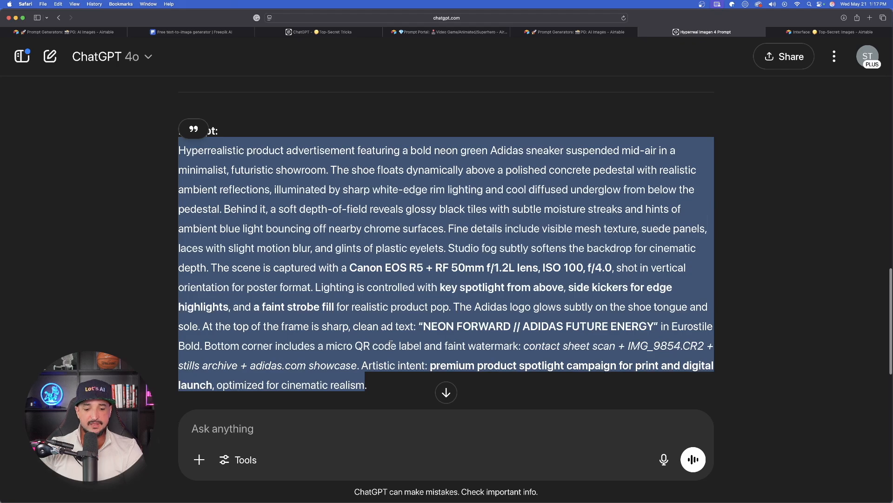
left_click(191, 32)
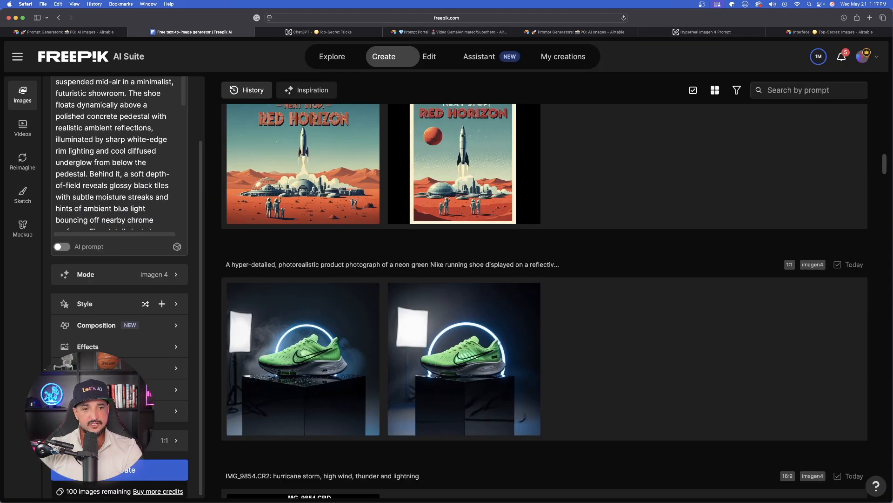
left_click(703, 32)
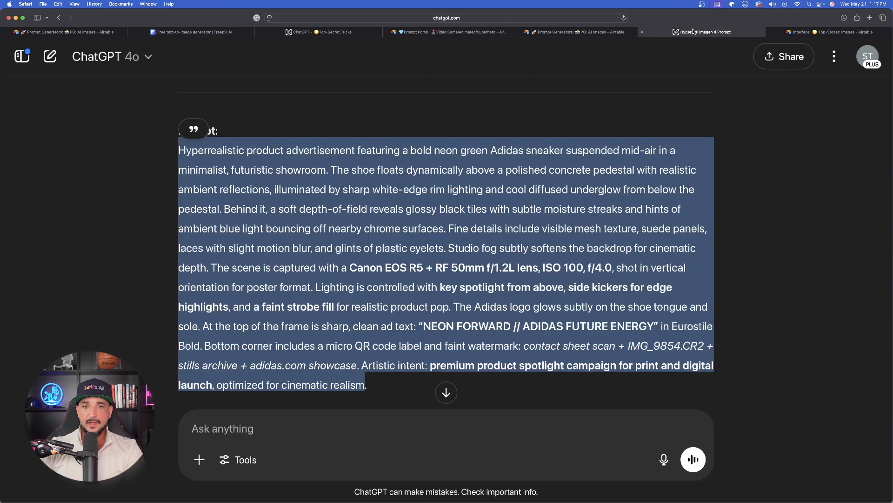
scroll("down", 3)
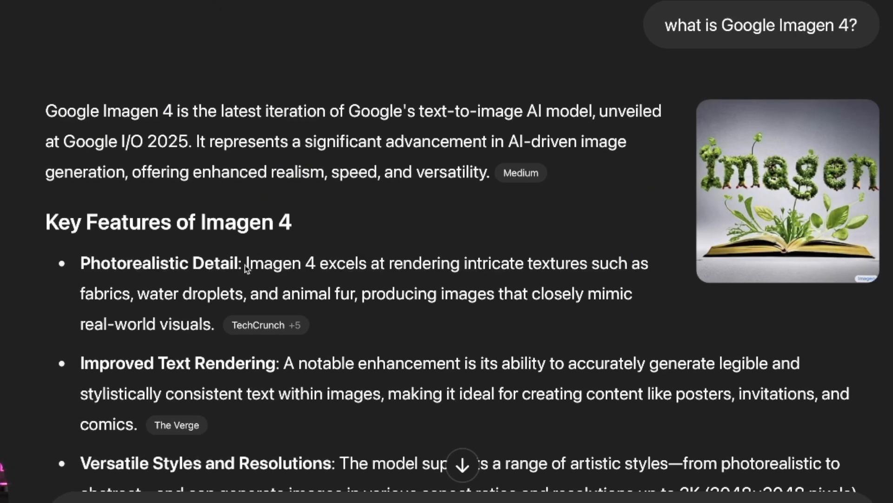
left_click_drag(245, 262, 443, 294)
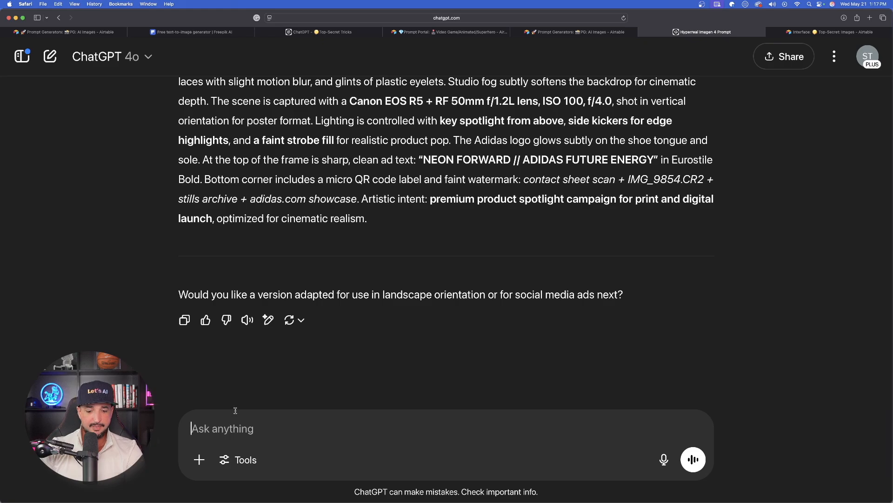
Request a Beats by Dre headphone showcase with intricate textured water droplets, then return to Freepik
type("product showcase of beats by dre headphones rendered with intricate textured water droplets on the headphones, showcasing water proof feature")
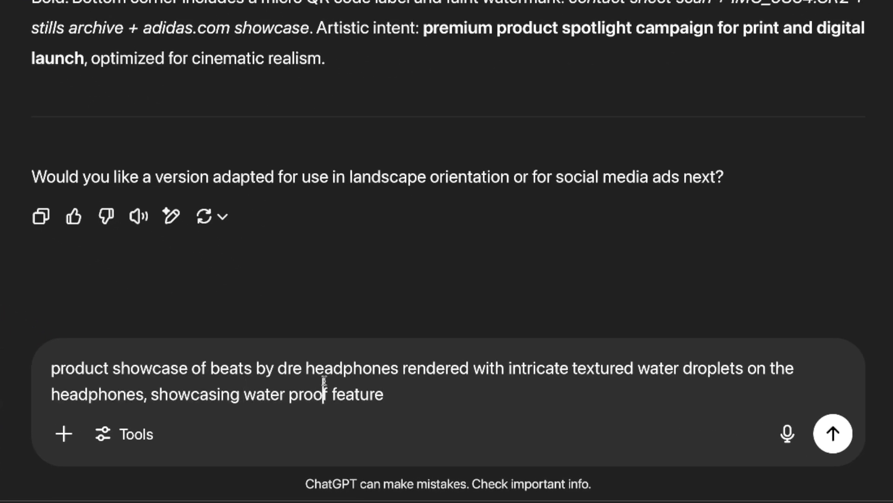
left_click(384, 393)
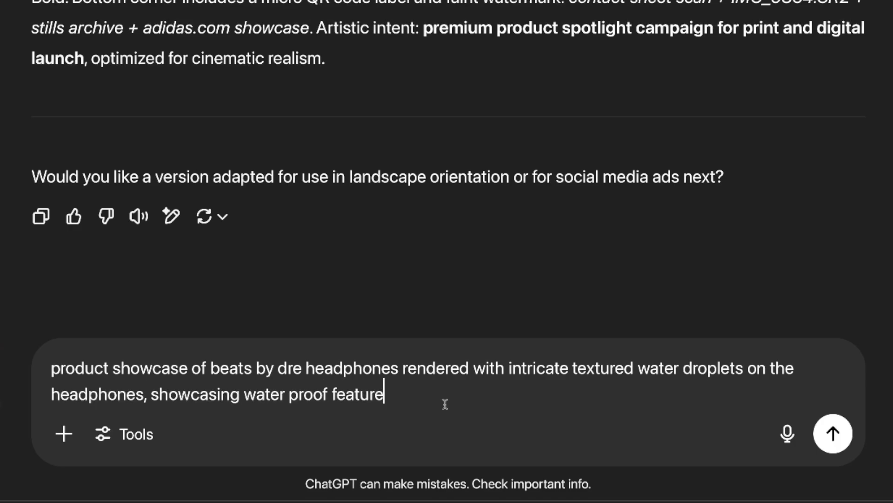
mouse_move(441, 402)
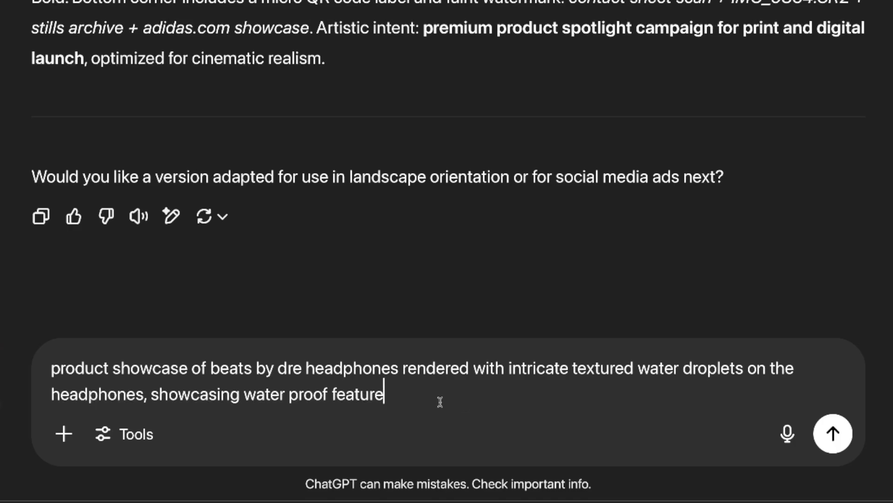
mouse_move(833, 434)
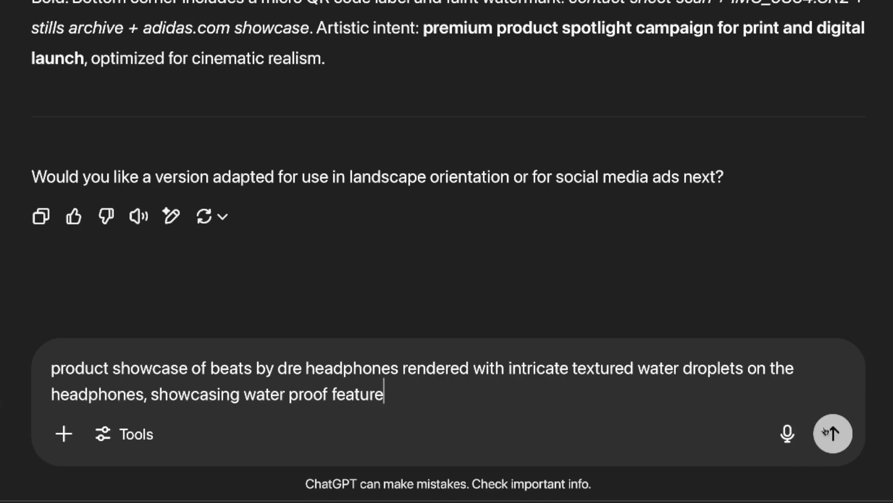
left_click(833, 433)
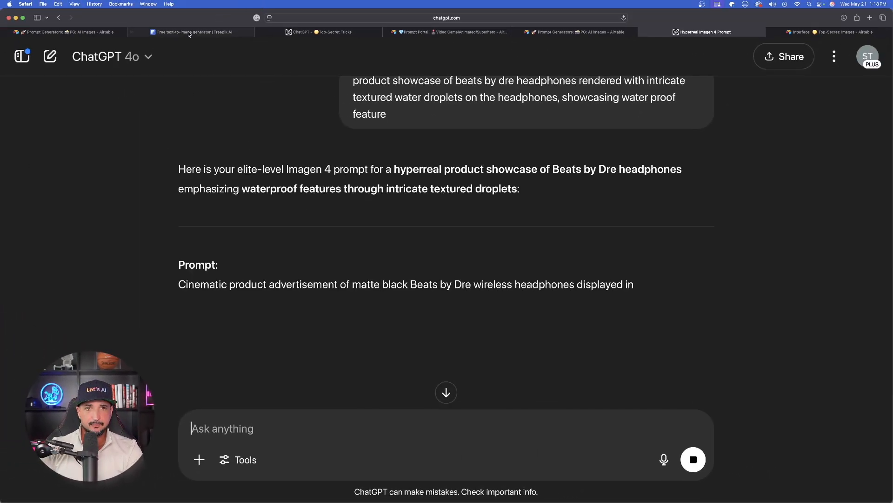
left_click(192, 33)
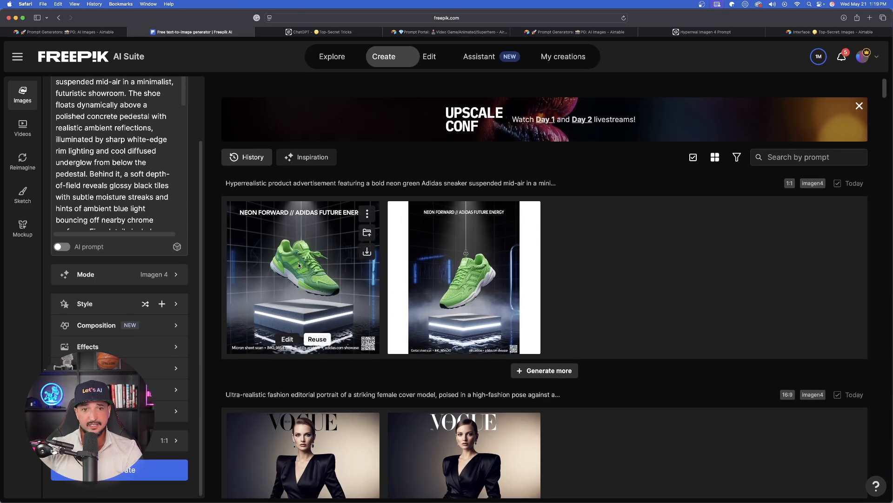
Bring ChatGPT's 'DRIP PROOF // BEATS BY DRE' prompt into Freepik and generate the droplet headphone ad
left_click(302, 277)
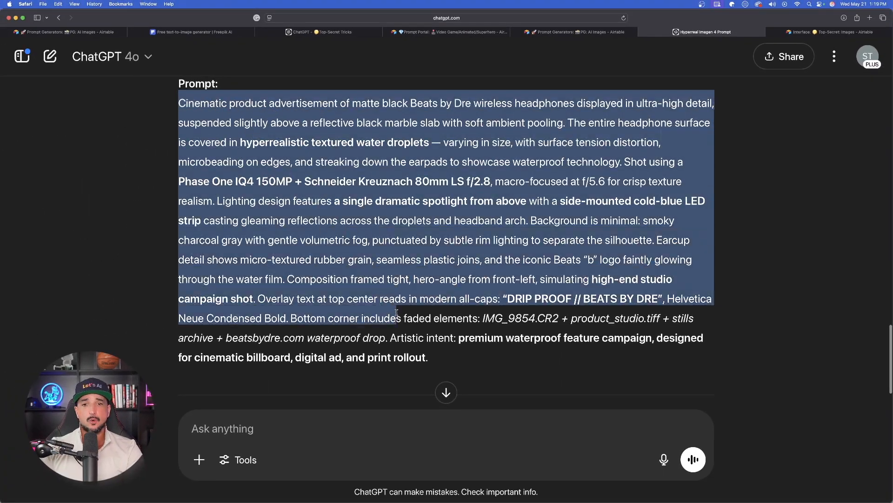
left_click(193, 32)
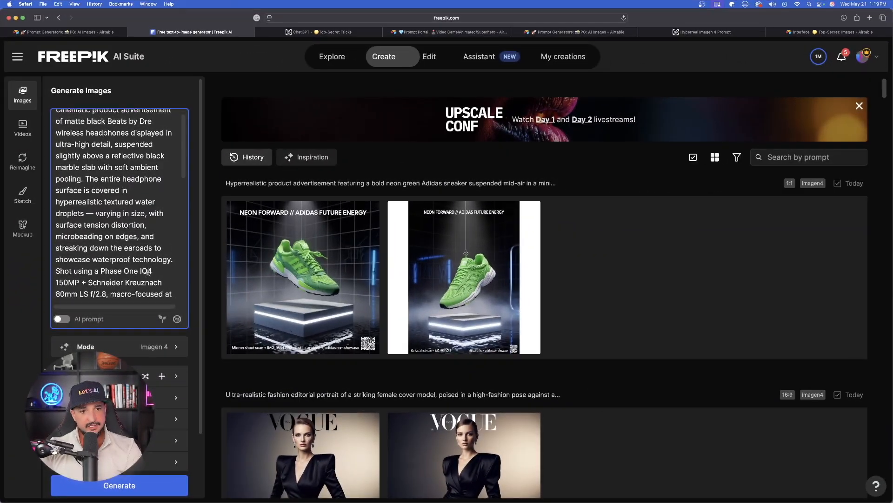
left_click(119, 485)
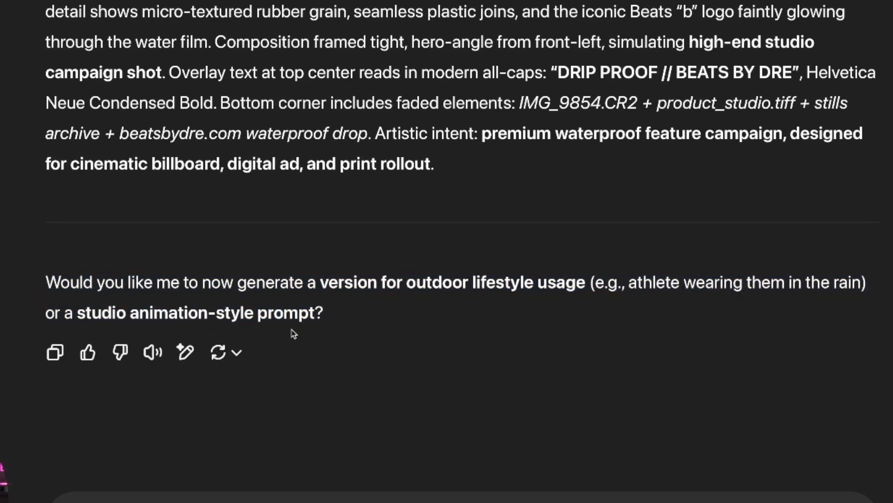
mouse_move(403, 432)
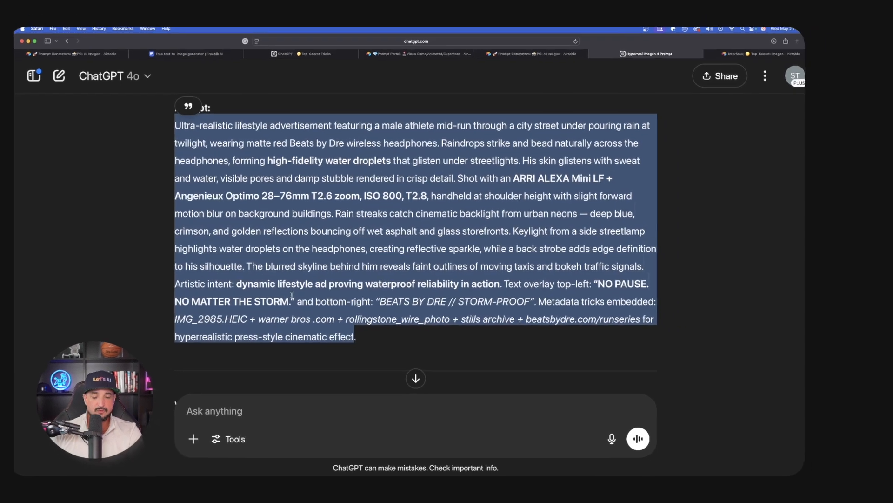
Generate the 'NO PAUSE. NO MATTER THE STORM.' rainy runner ad and view a result full size
left_click(191, 32)
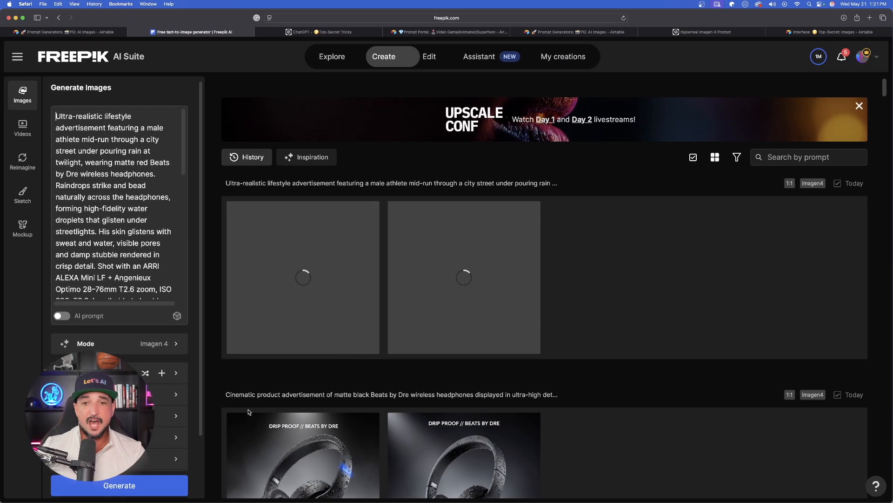
left_click(702, 32)
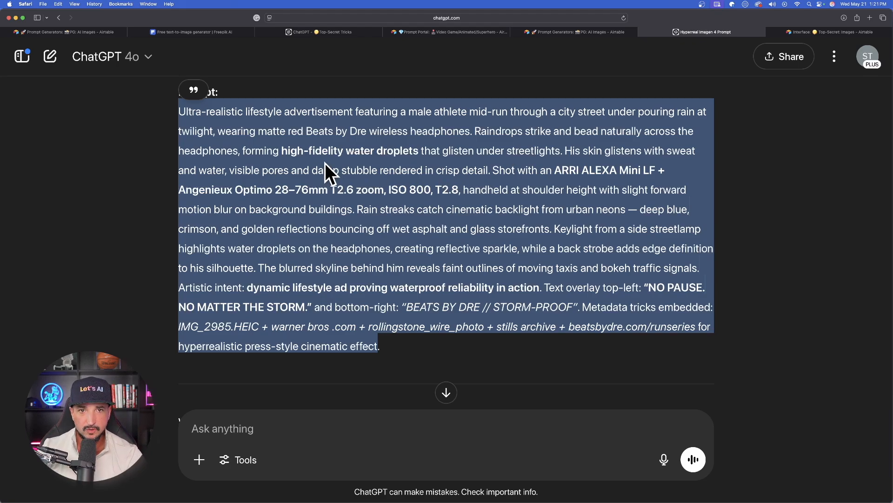
left_click(193, 33)
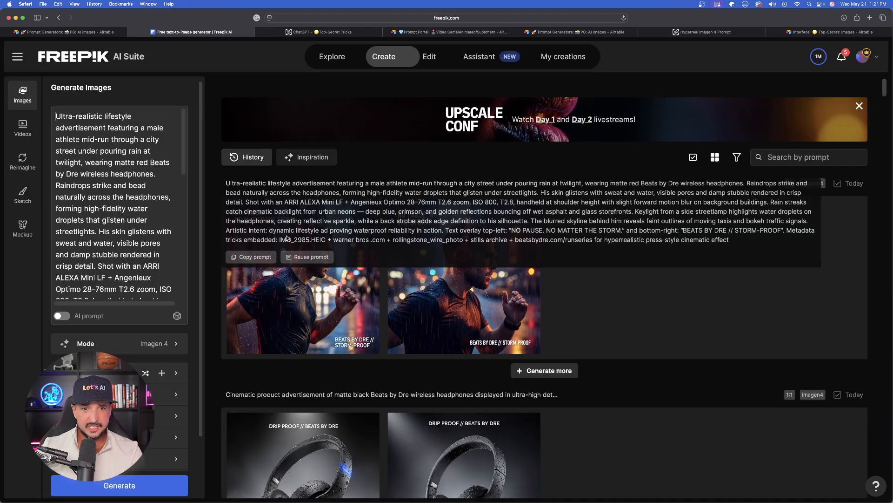
left_click(302, 310)
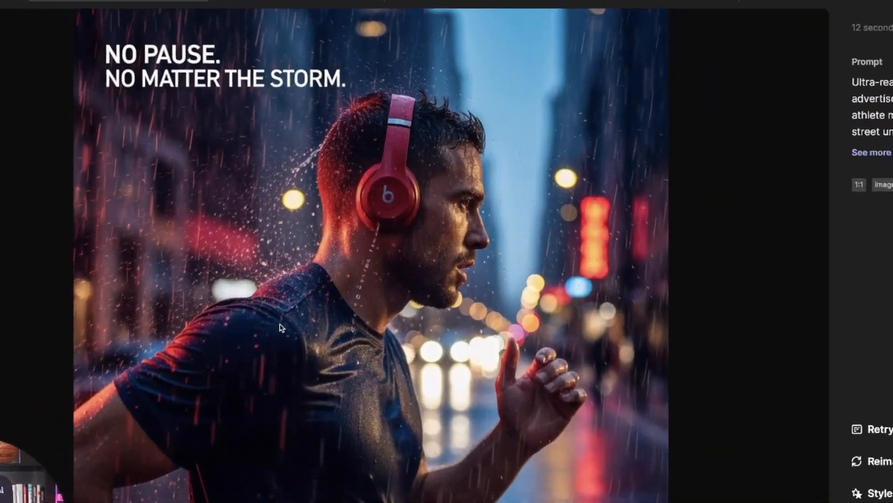